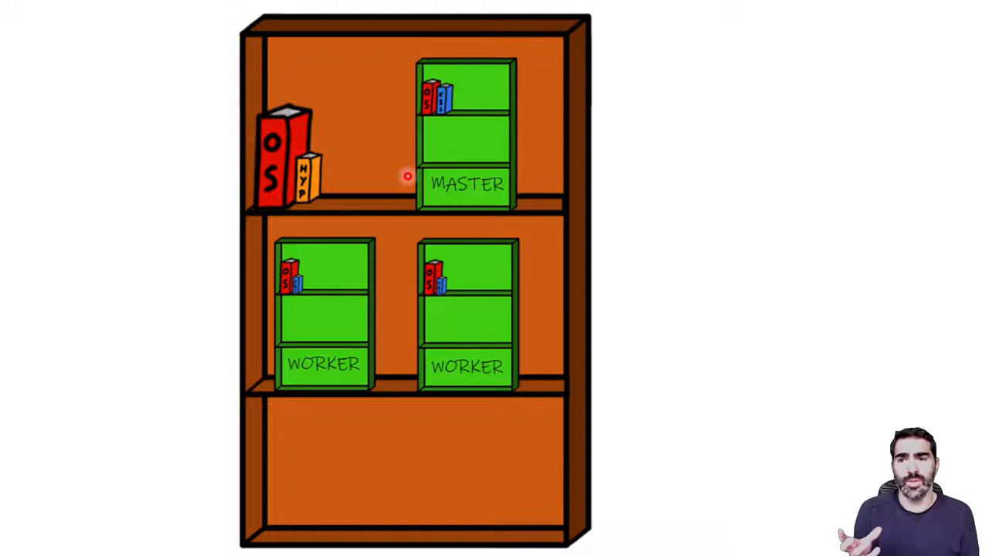
mouse_move(328, 165)
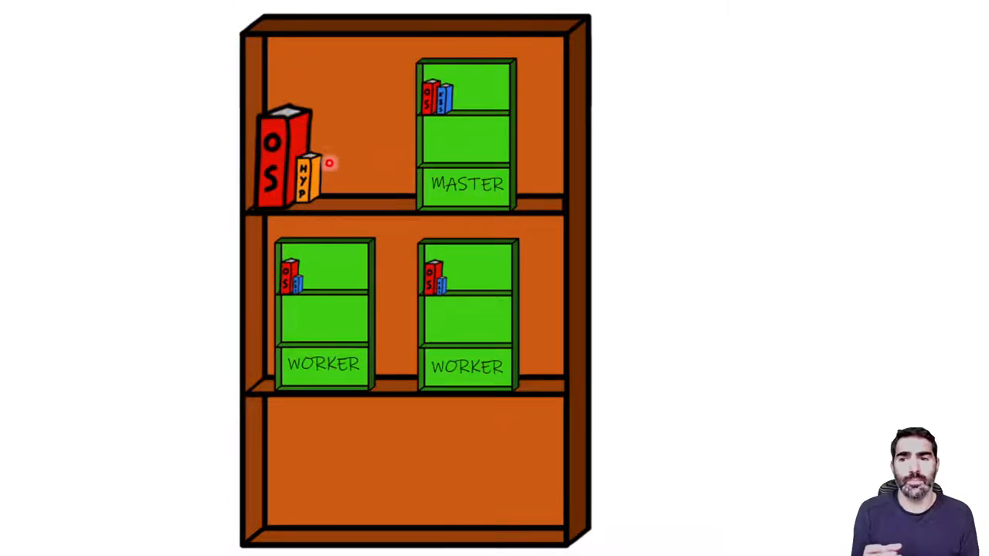
mouse_move(294, 219)
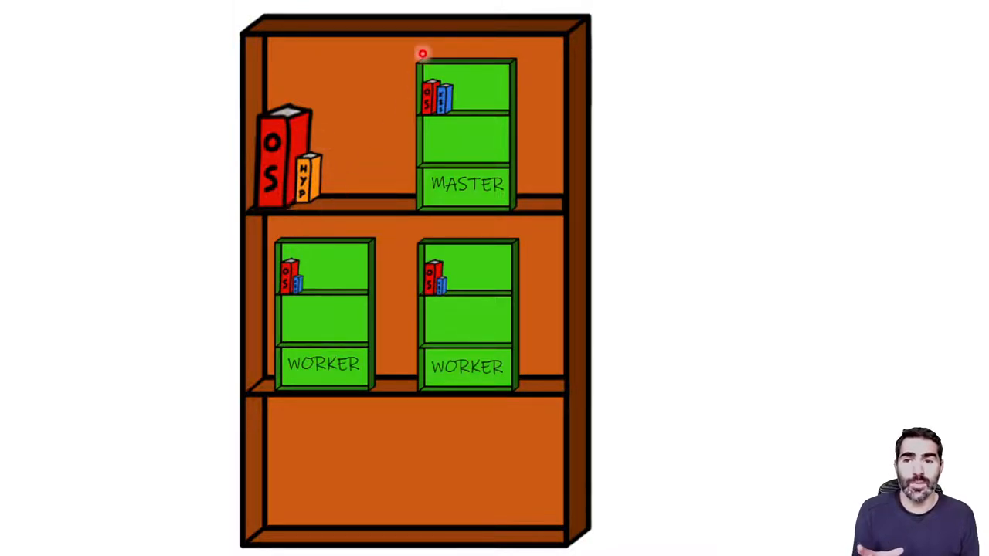
mouse_move(496, 151)
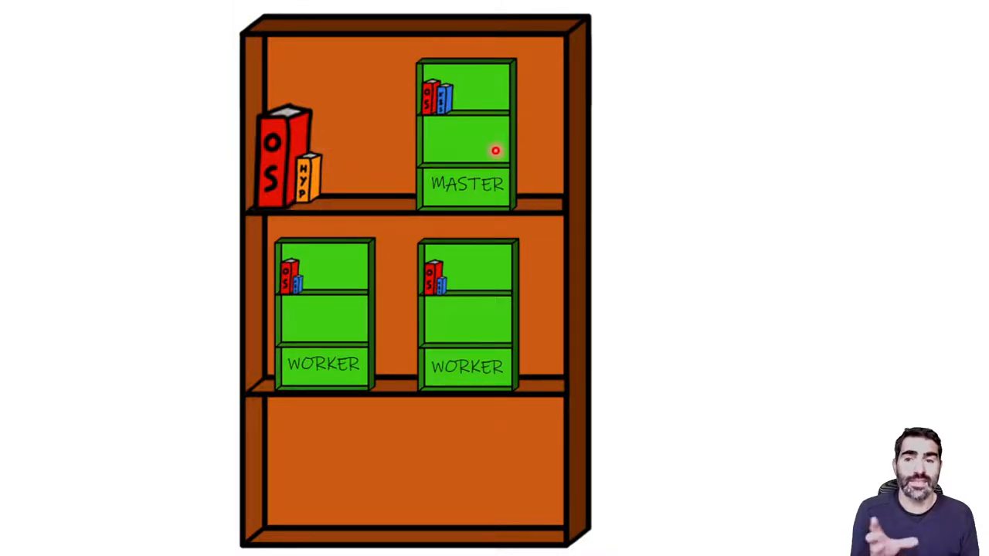
mouse_move(489, 160)
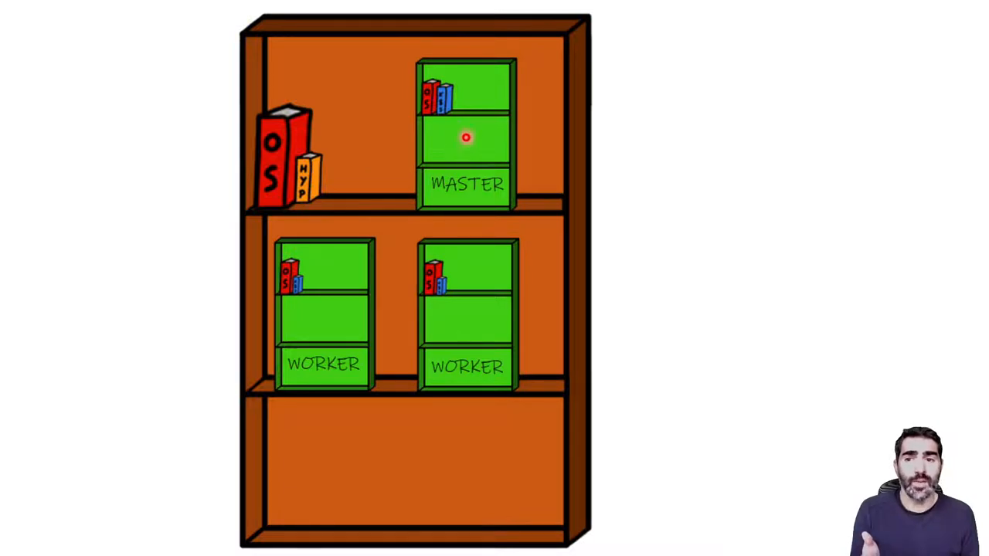
mouse_move(434, 130)
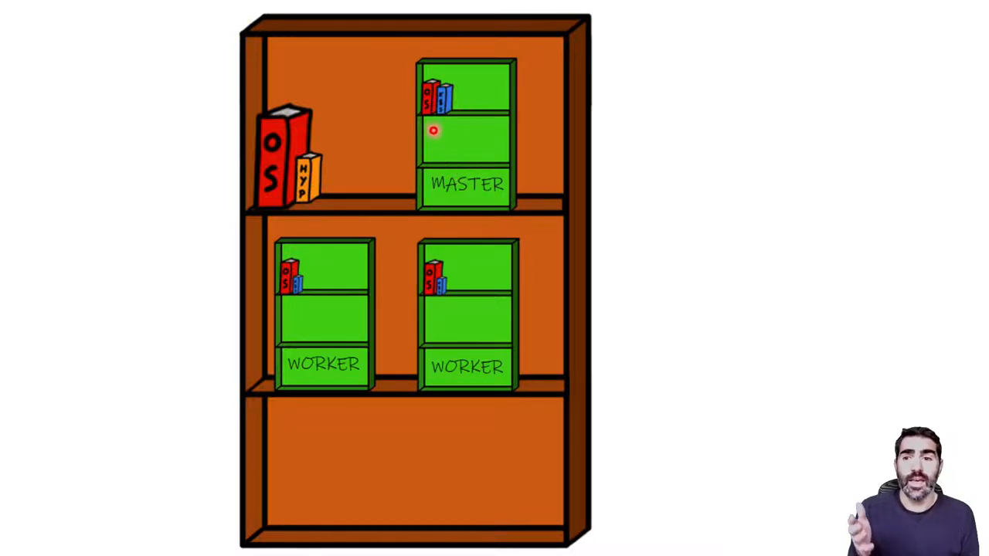
mouse_move(461, 120)
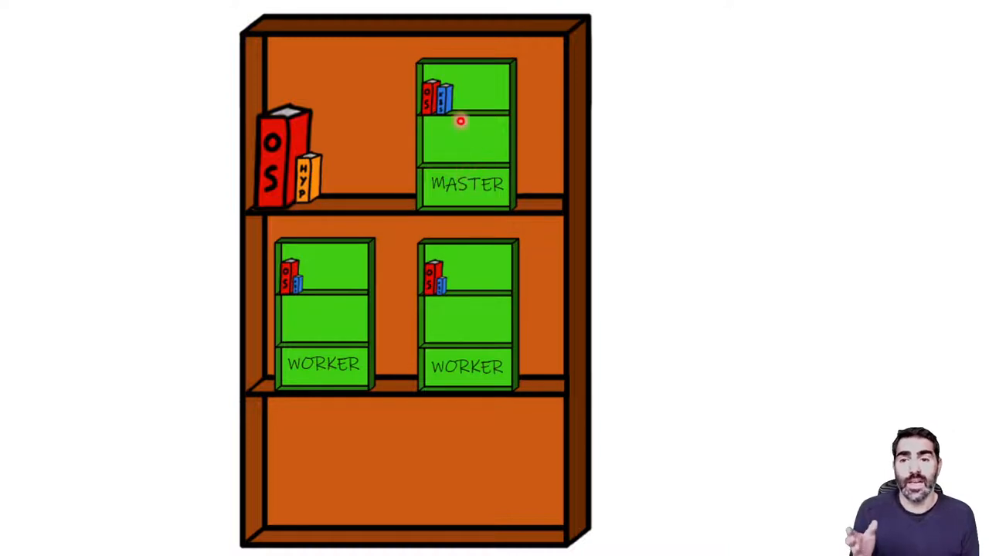
mouse_move(471, 147)
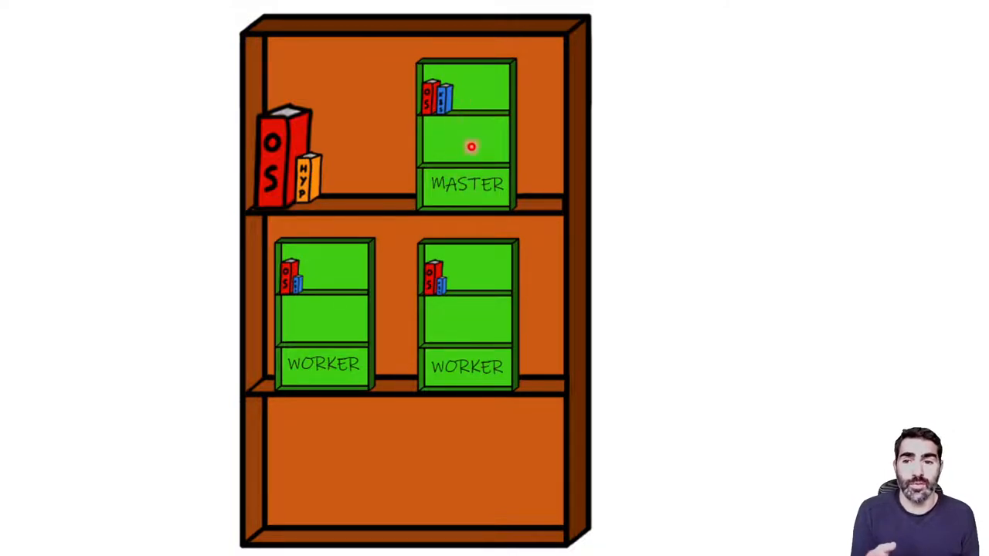